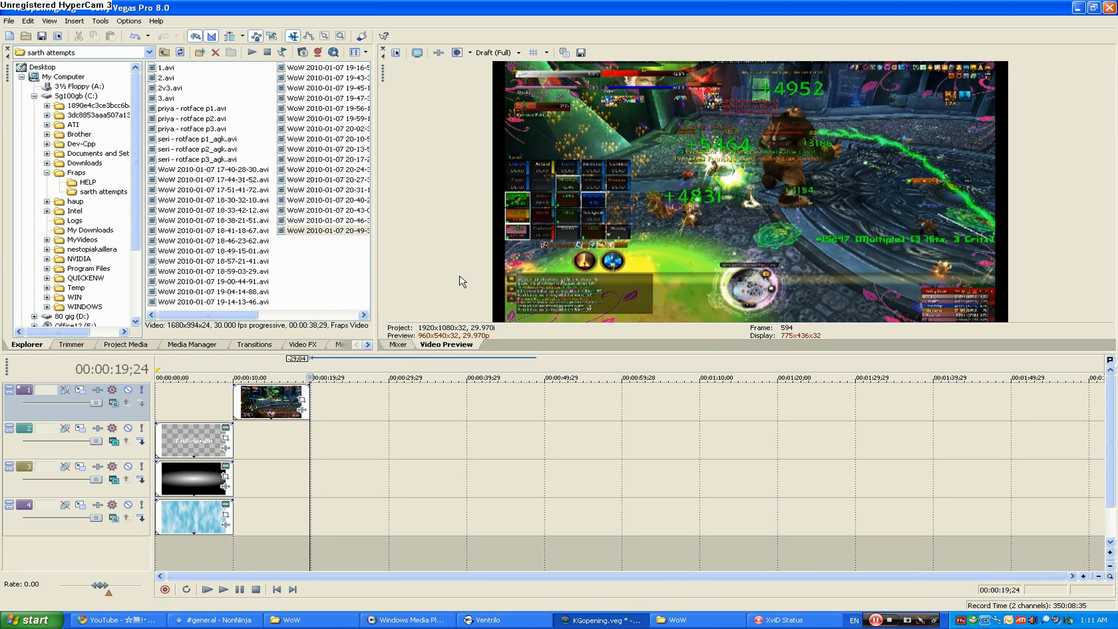
mouse_move(482, 286)
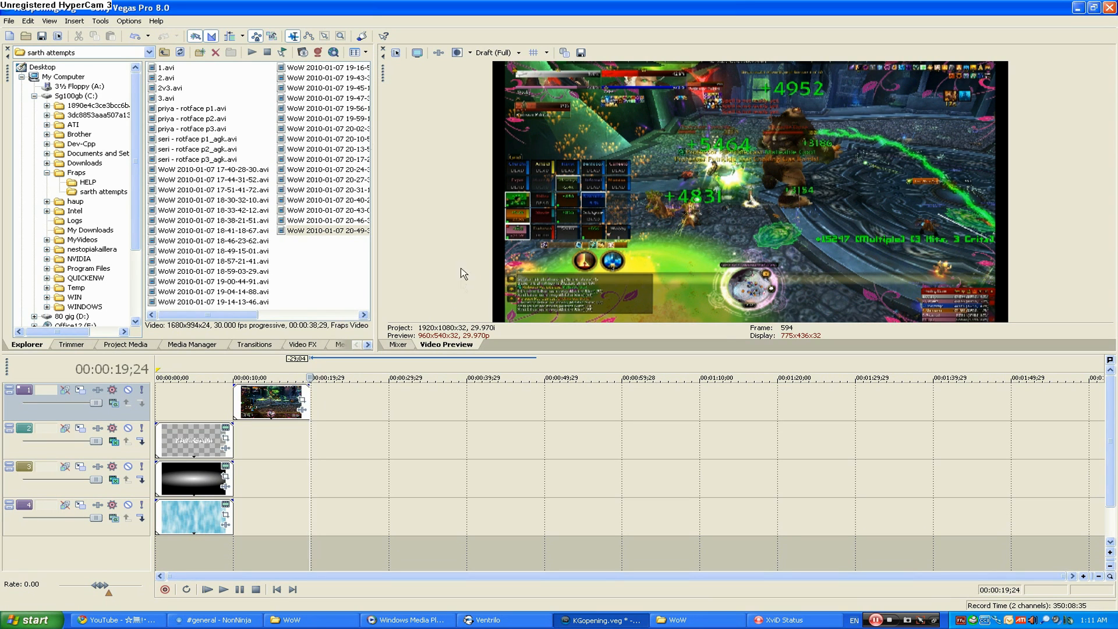
Step: Review the project's video properties and leave them unchanged
left_click(9, 20)
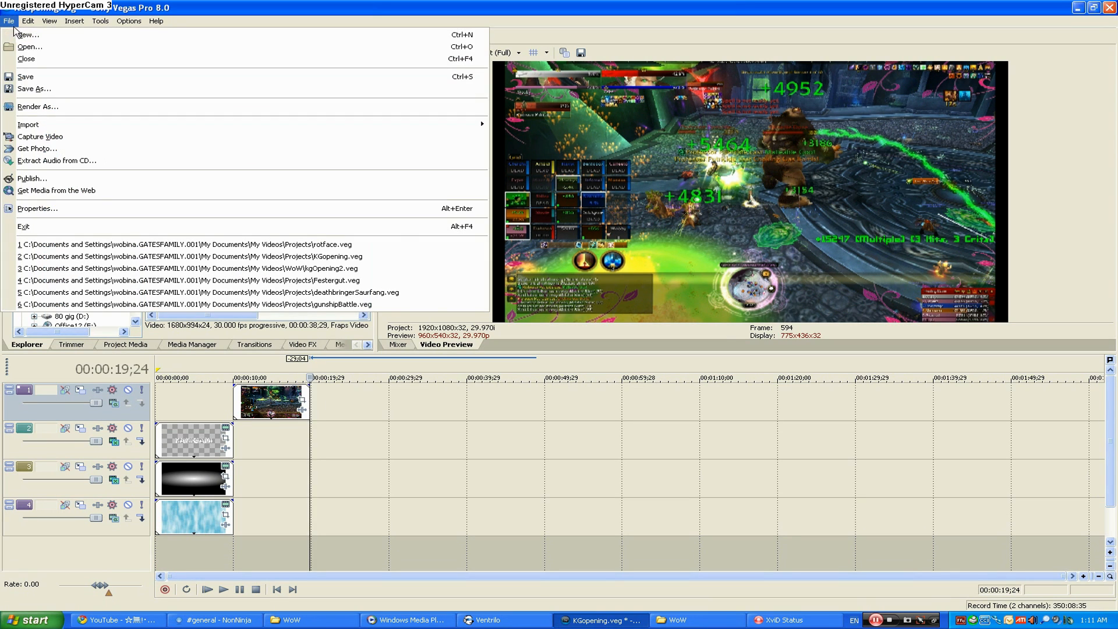
mouse_move(57, 190)
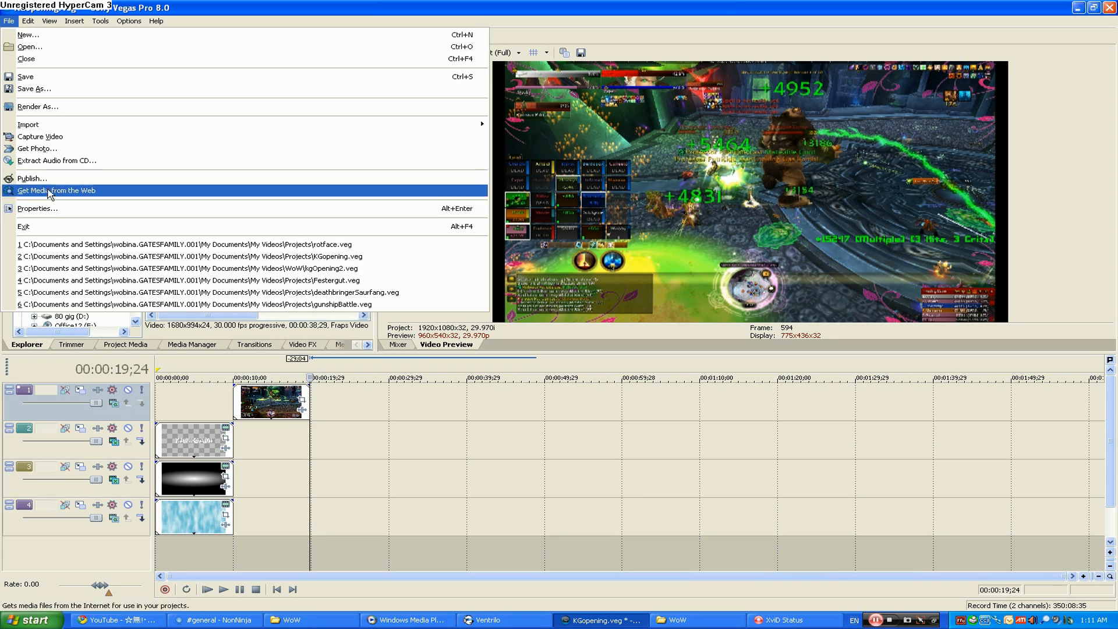
left_click(37, 209)
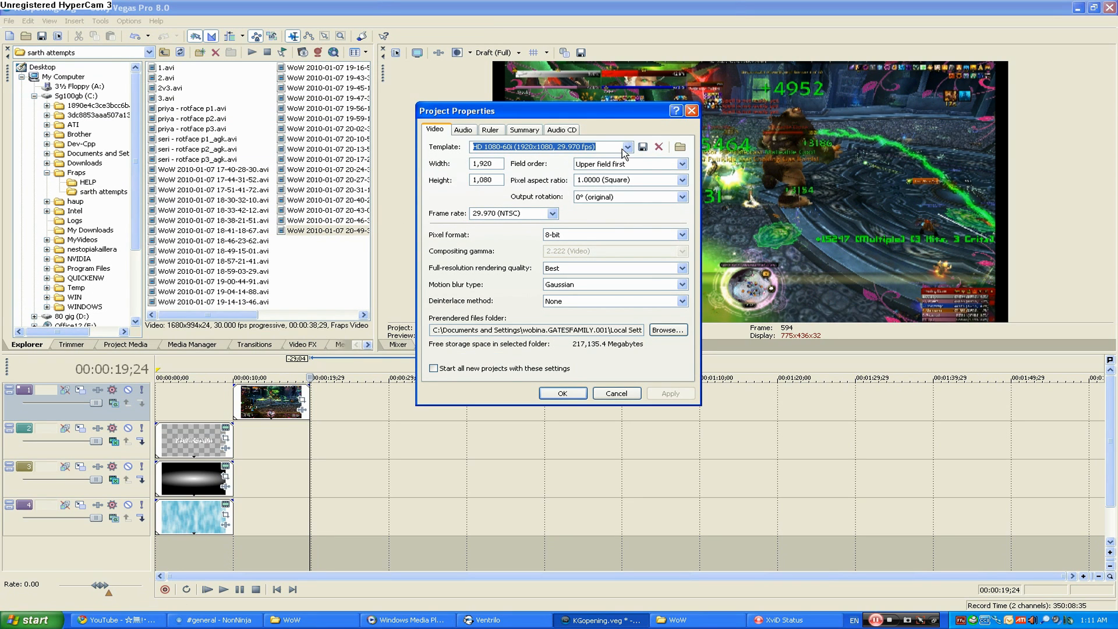
left_click(627, 146)
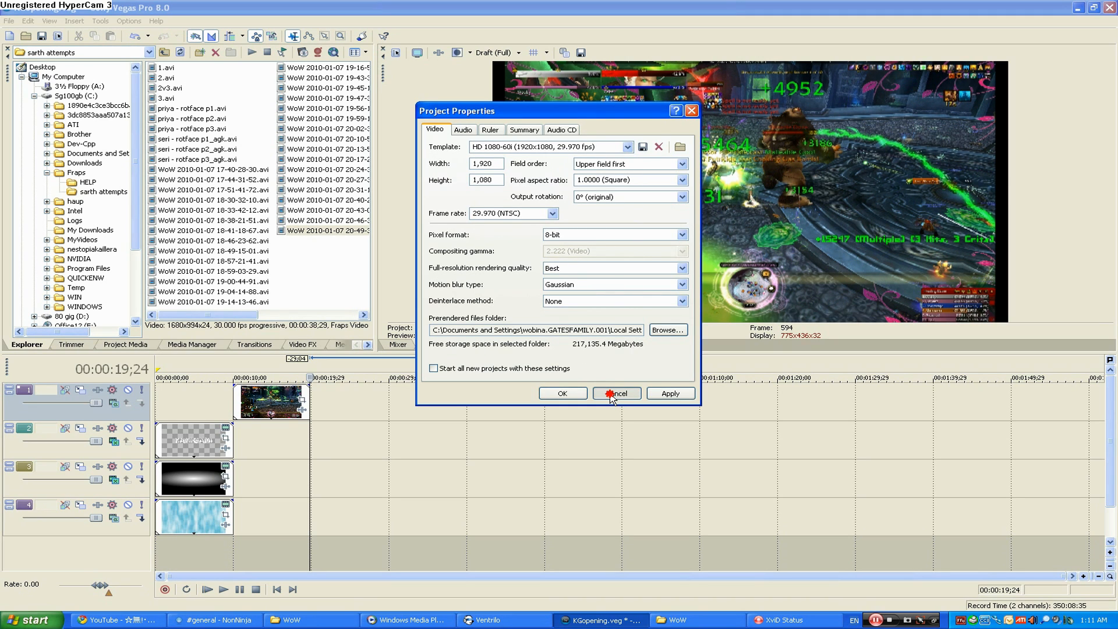
left_click(616, 393)
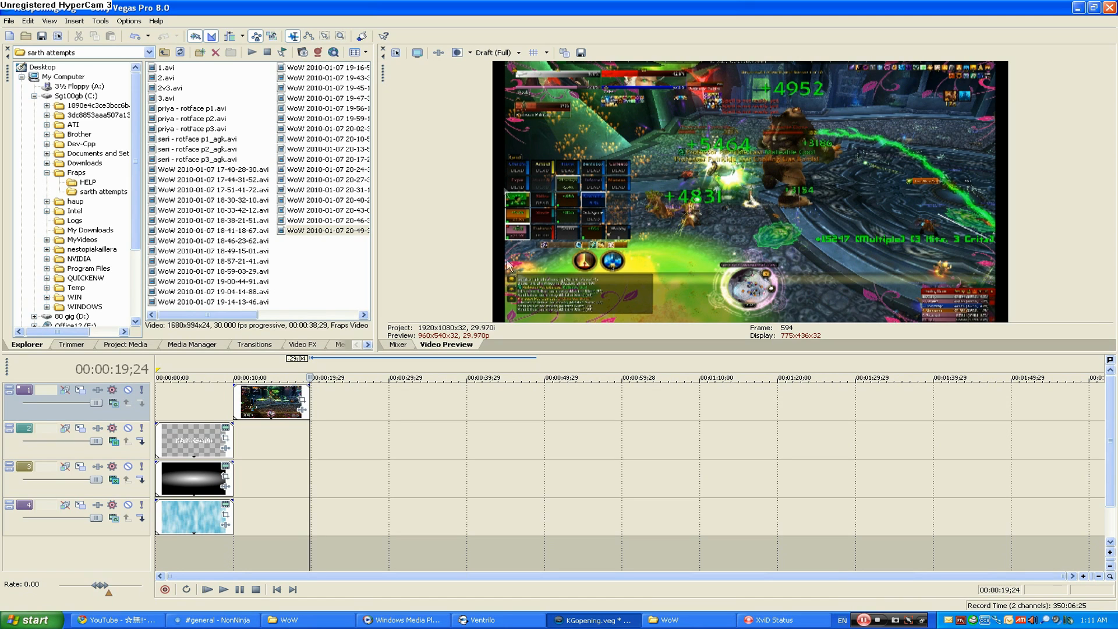
mouse_move(997, 223)
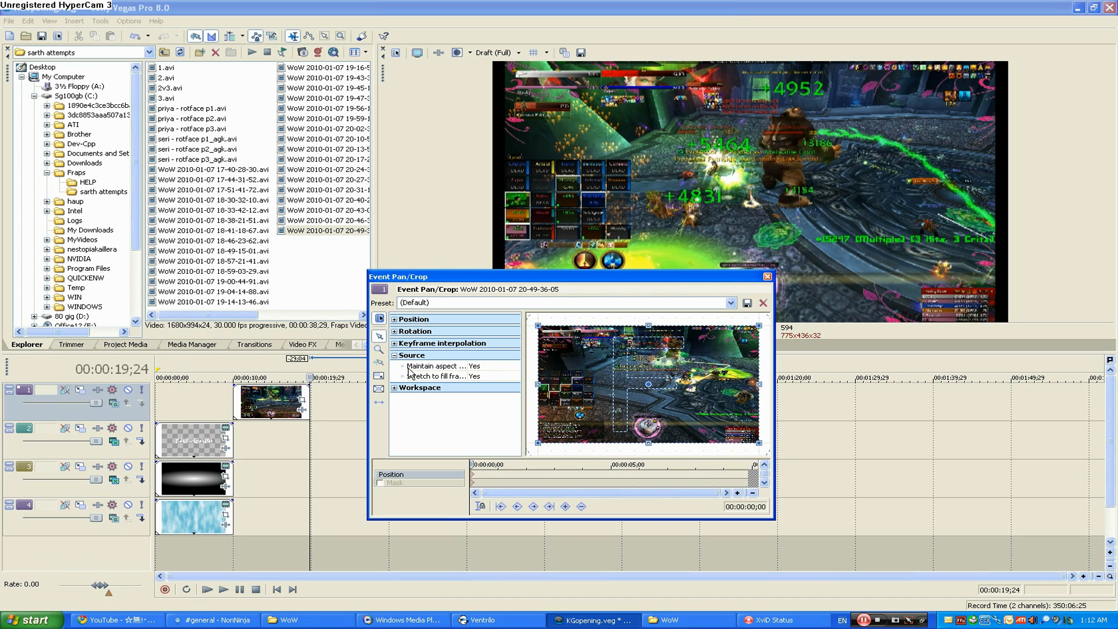
mouse_move(492, 372)
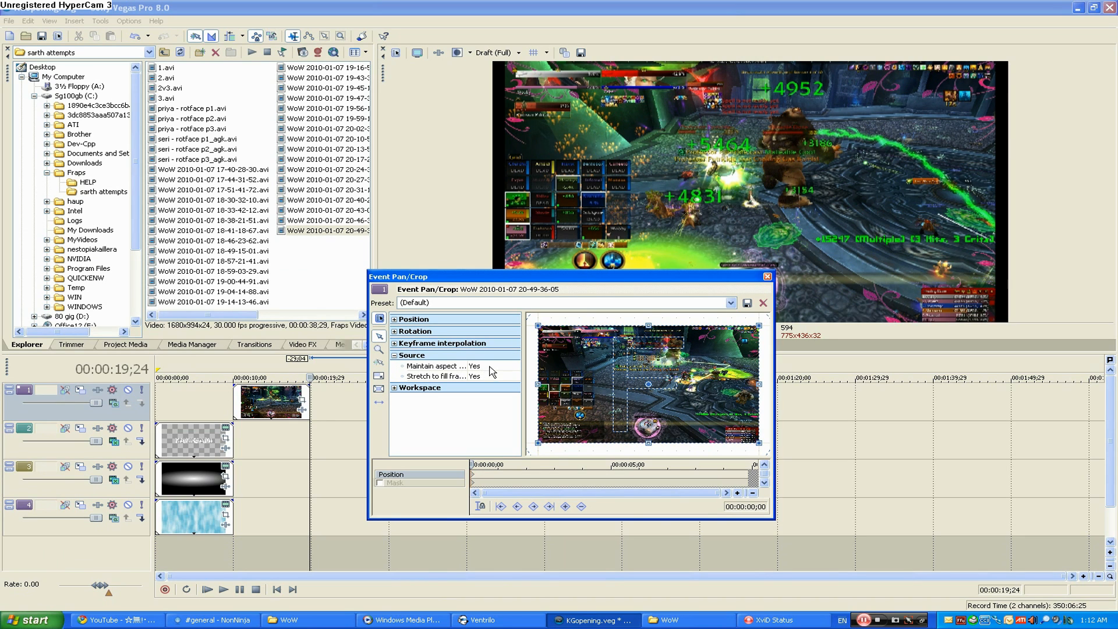
Step: Set the gameplay clip's pan/crop Maintain aspect ratio to No and close the window
left_click(492, 366)
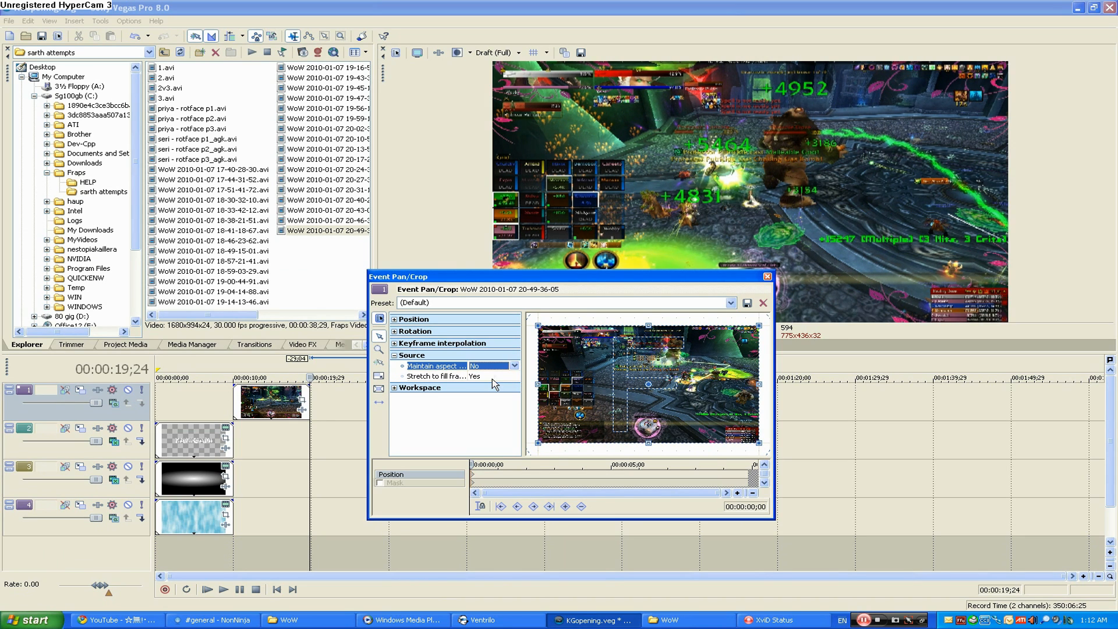
mouse_move(766, 278)
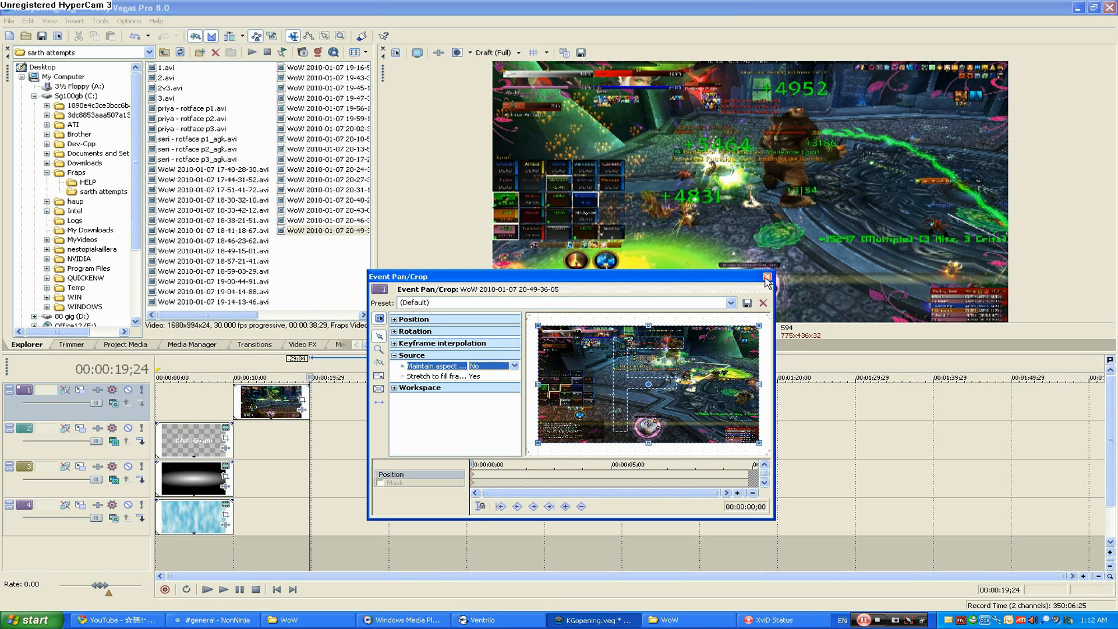
left_click(768, 277)
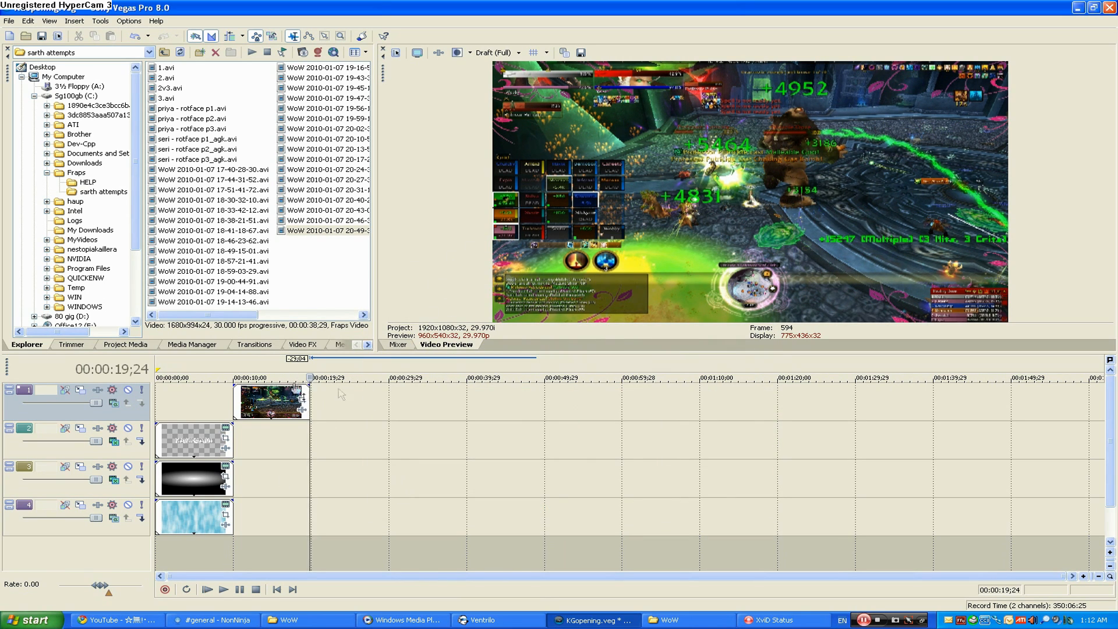
Step: Bring up Render As proposing KGopening.avi as HD 1080-60i YUV, then cancel it
left_click(9, 20)
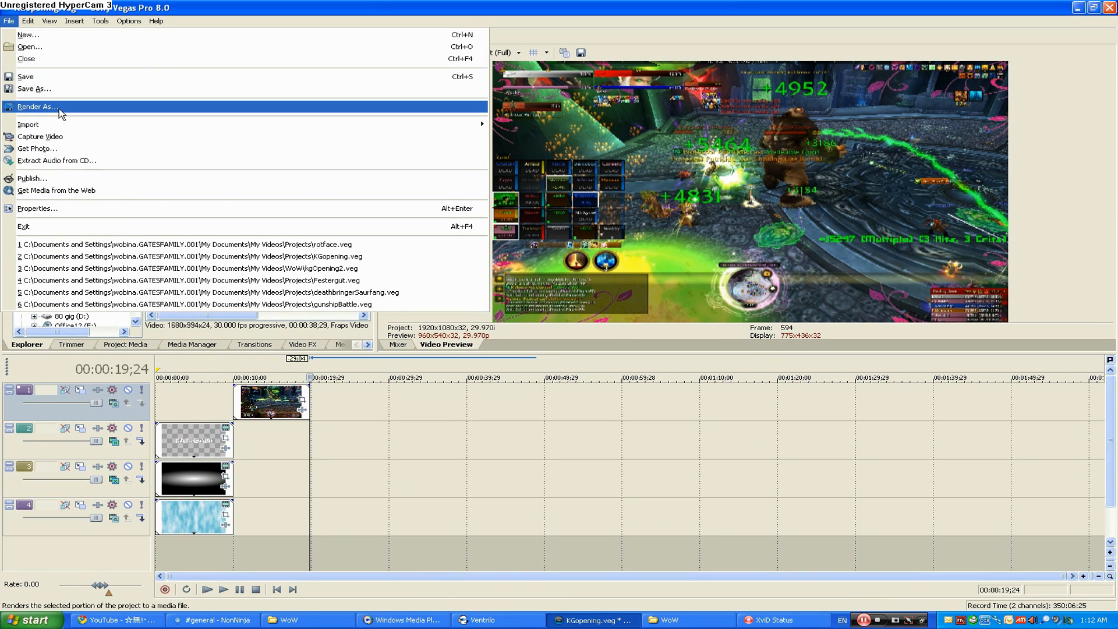
left_click(37, 106)
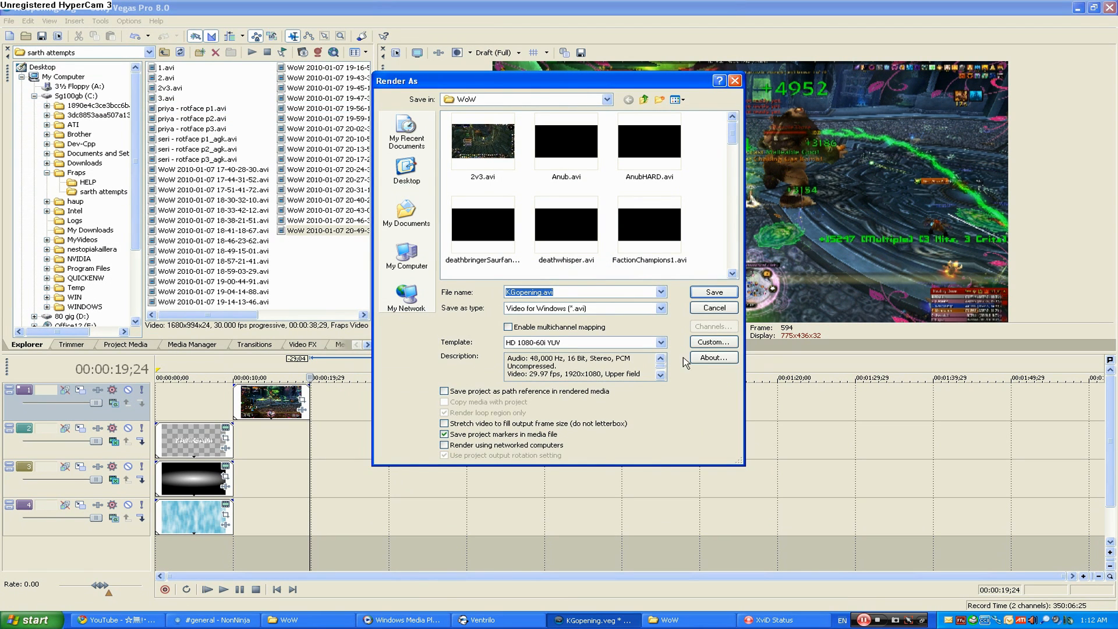
mouse_move(431, 428)
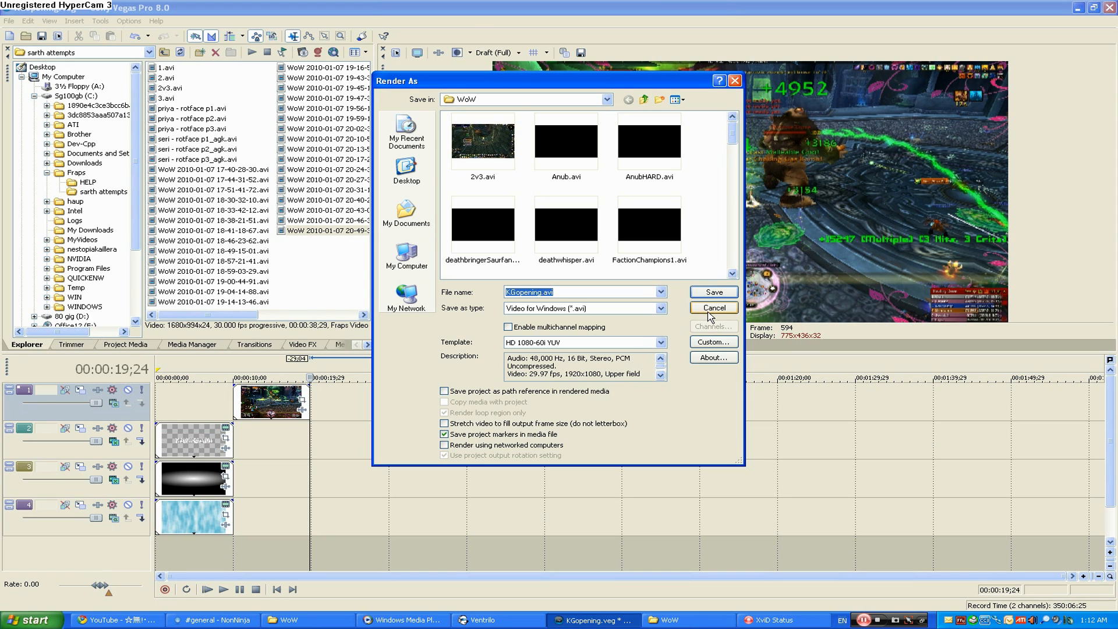
left_click(712, 308)
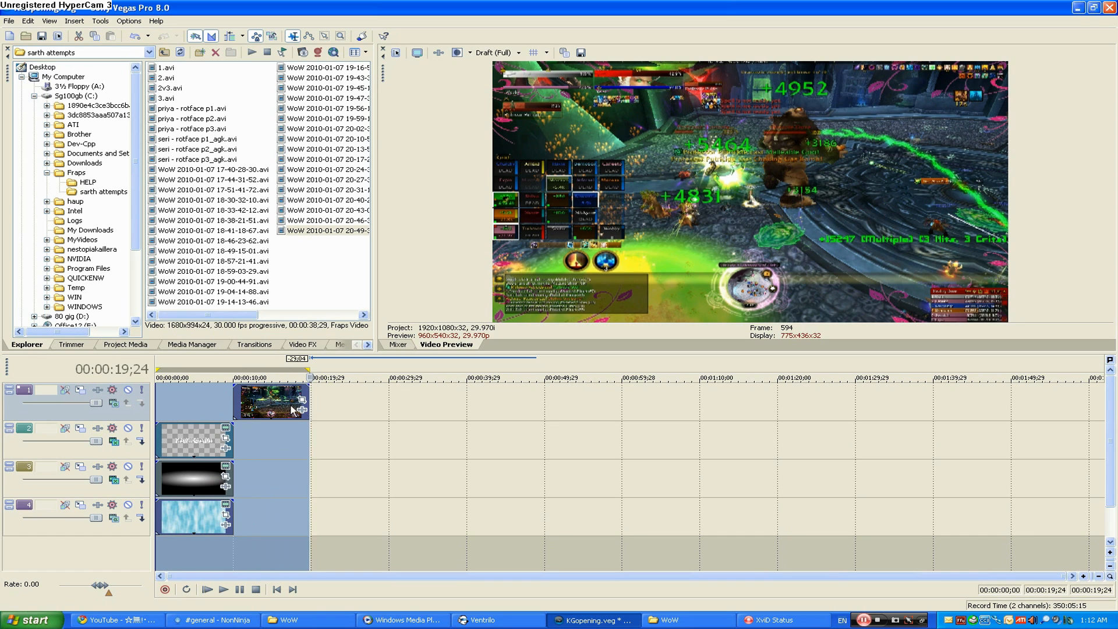
Step: Reopen Render As for the loop region and choose the Test 1080p template for KGopening.avi
left_click(9, 20)
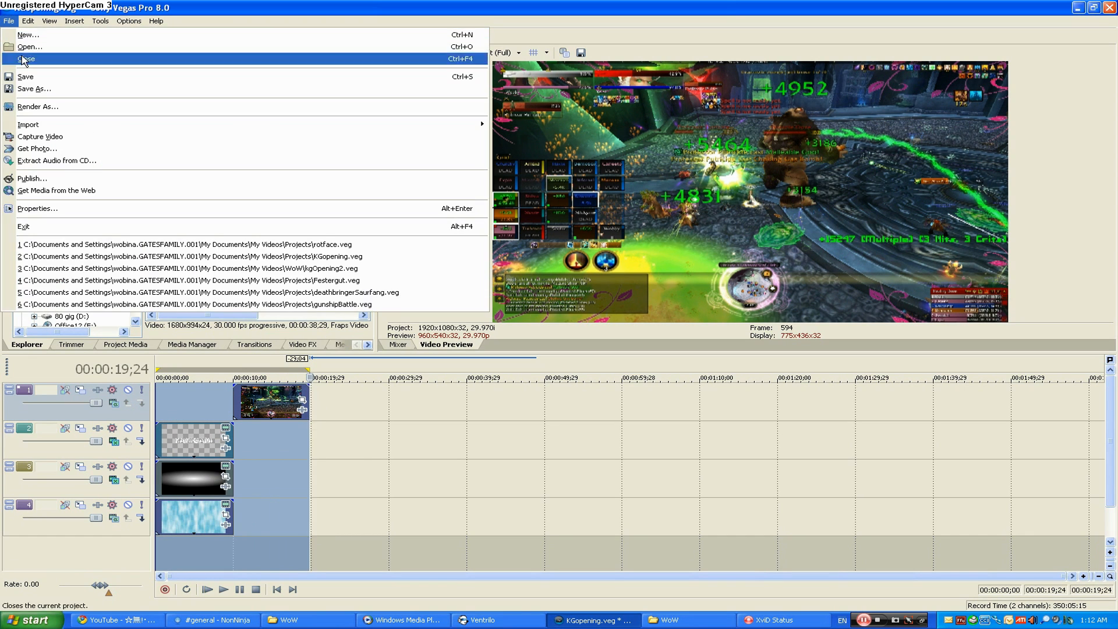
left_click(38, 106)
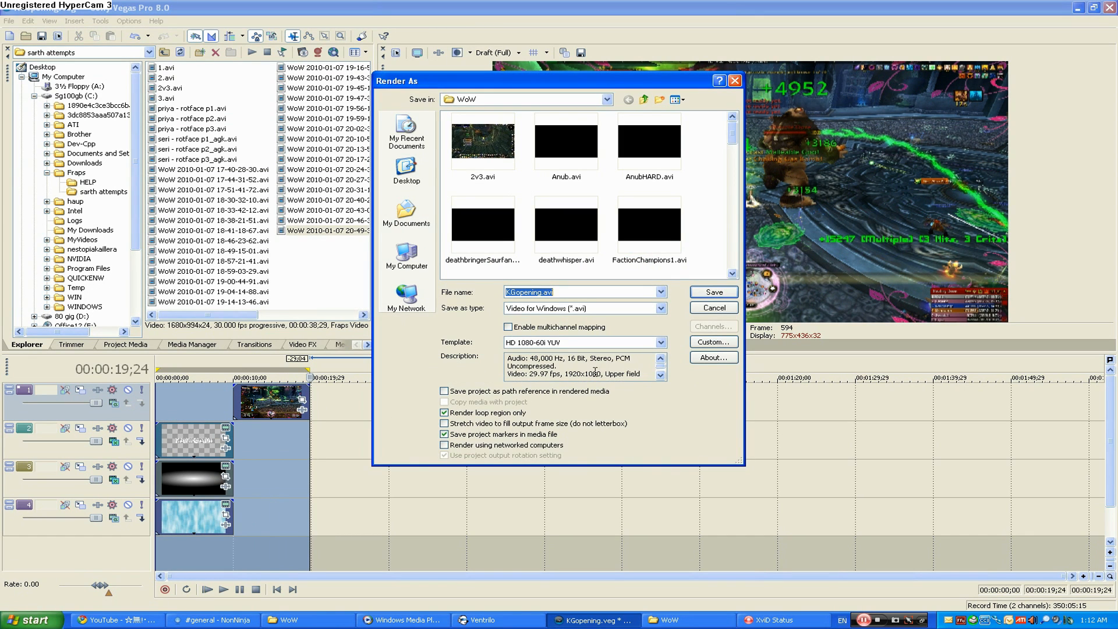
left_click(712, 342)
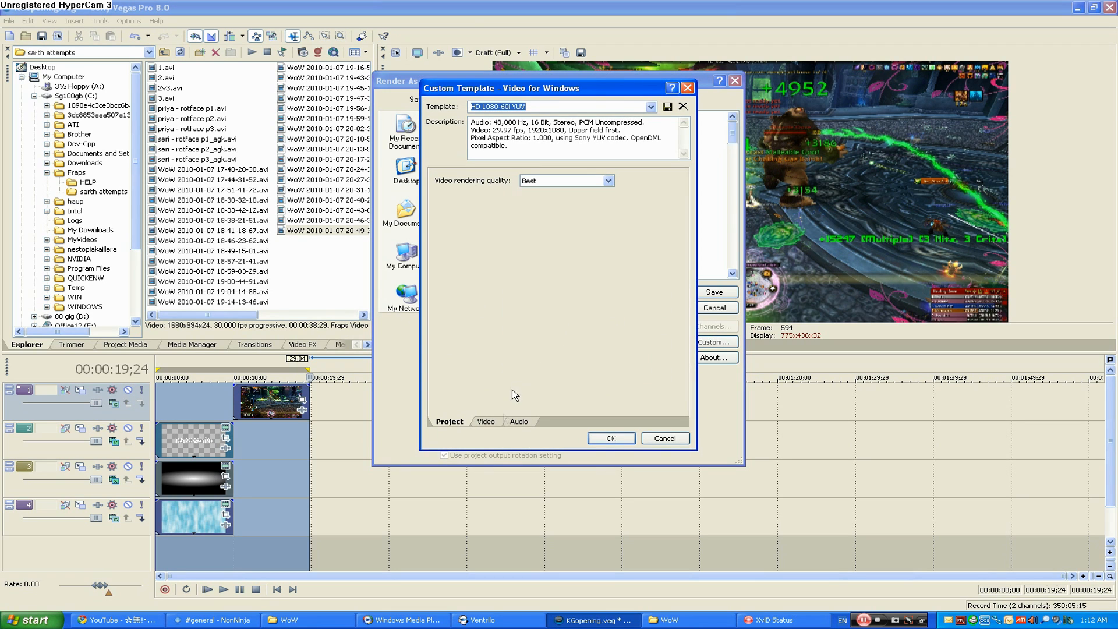
left_click(485, 421)
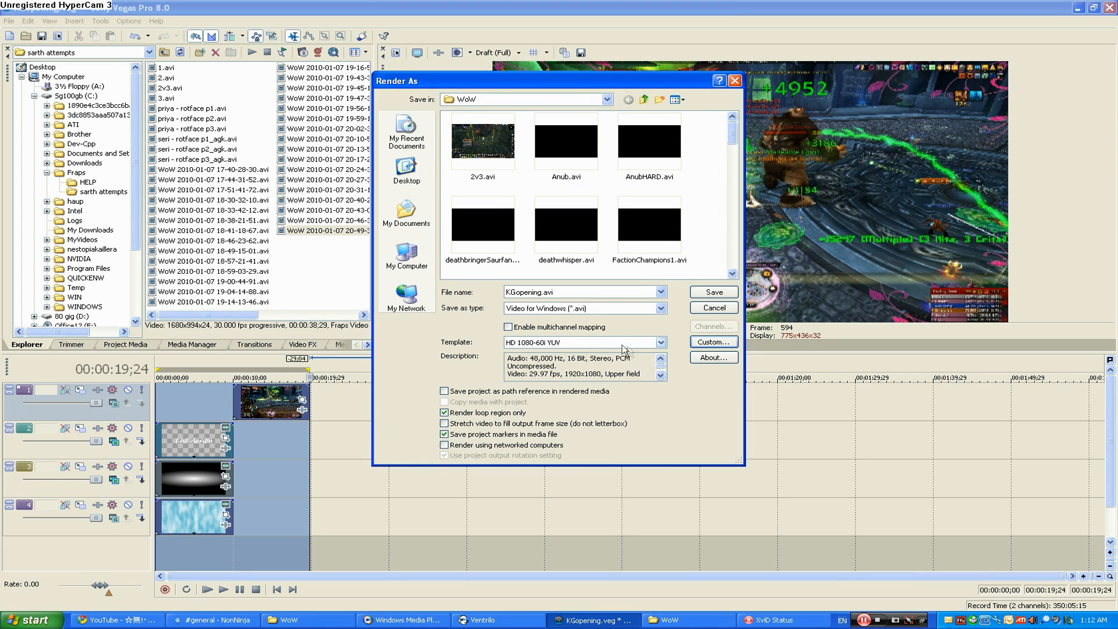
left_click(581, 343)
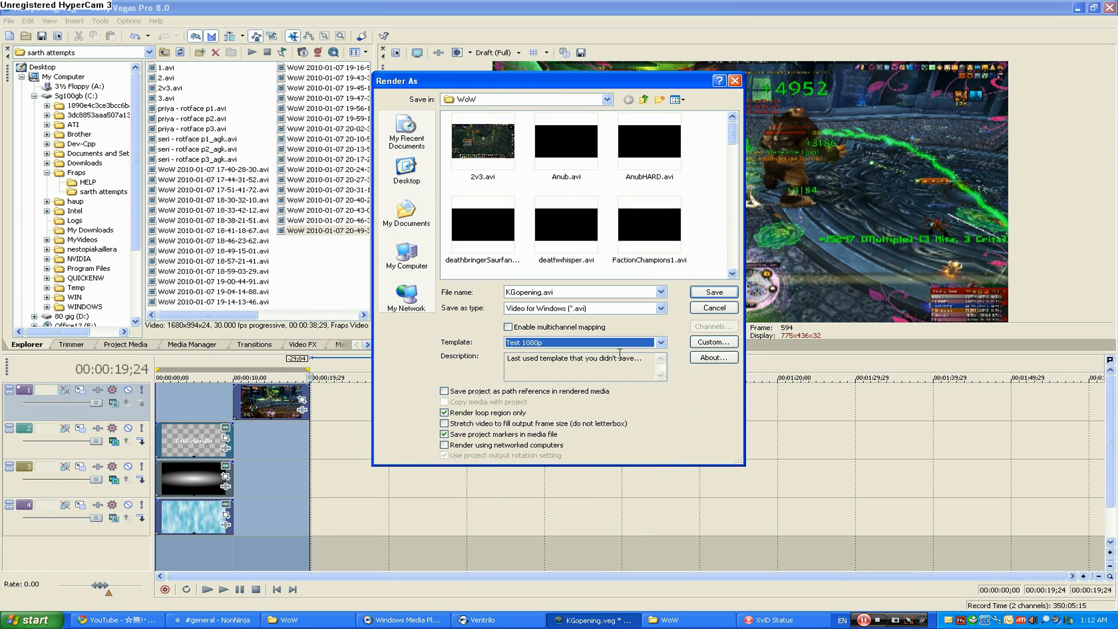
Step: In the template's Custom video settings choose XviD MPEG-4 Codec at HD 1080 (1,920x1,080)
left_click(712, 342)
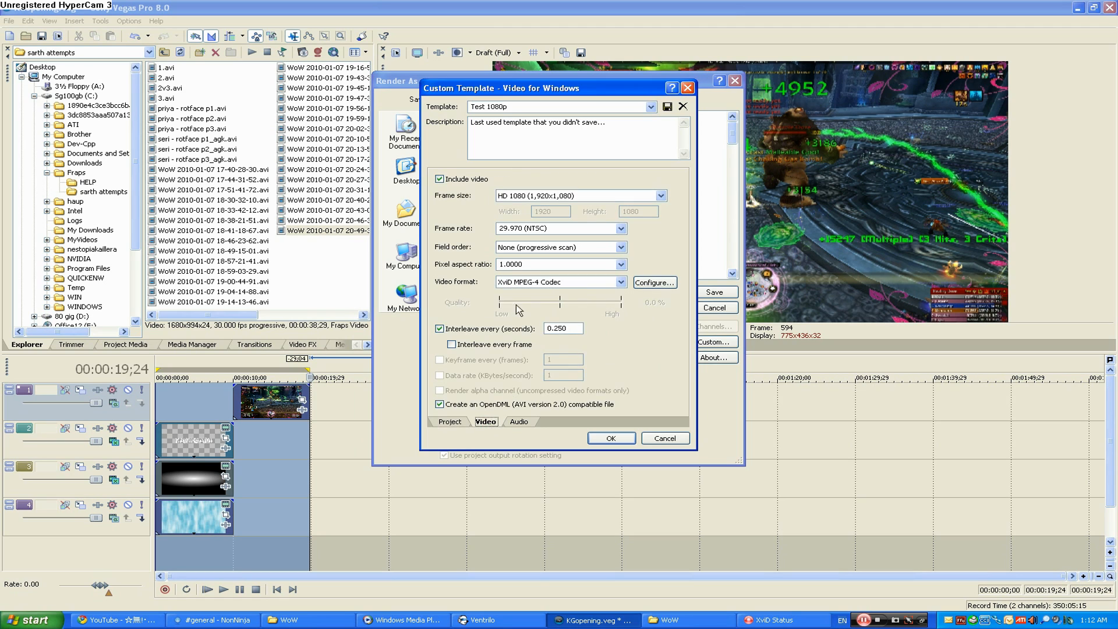
left_click(620, 282)
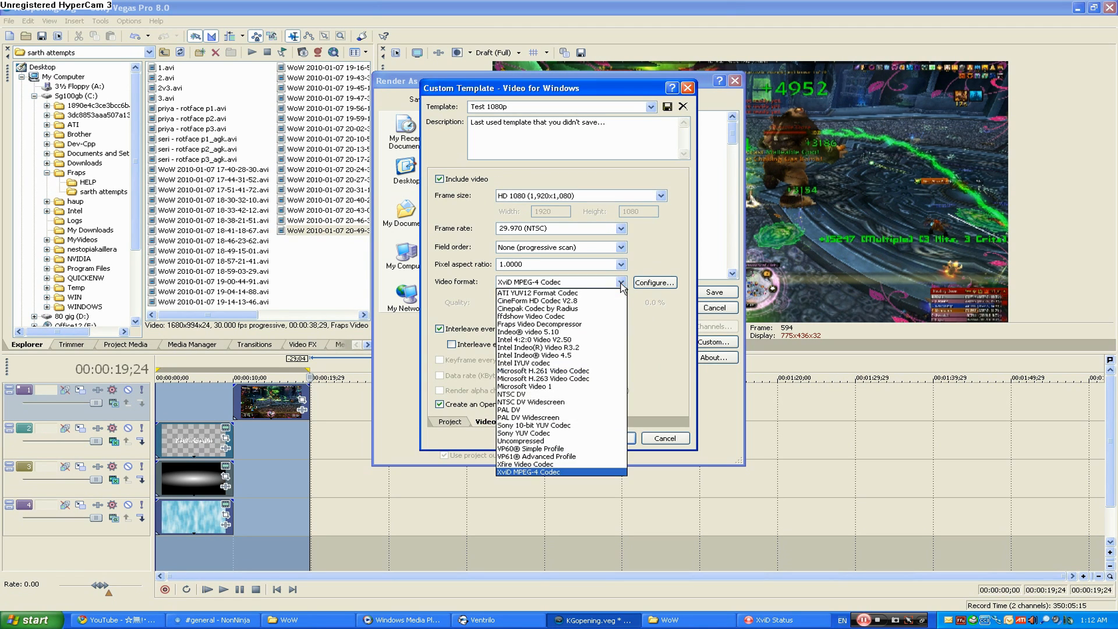
left_click(528, 471)
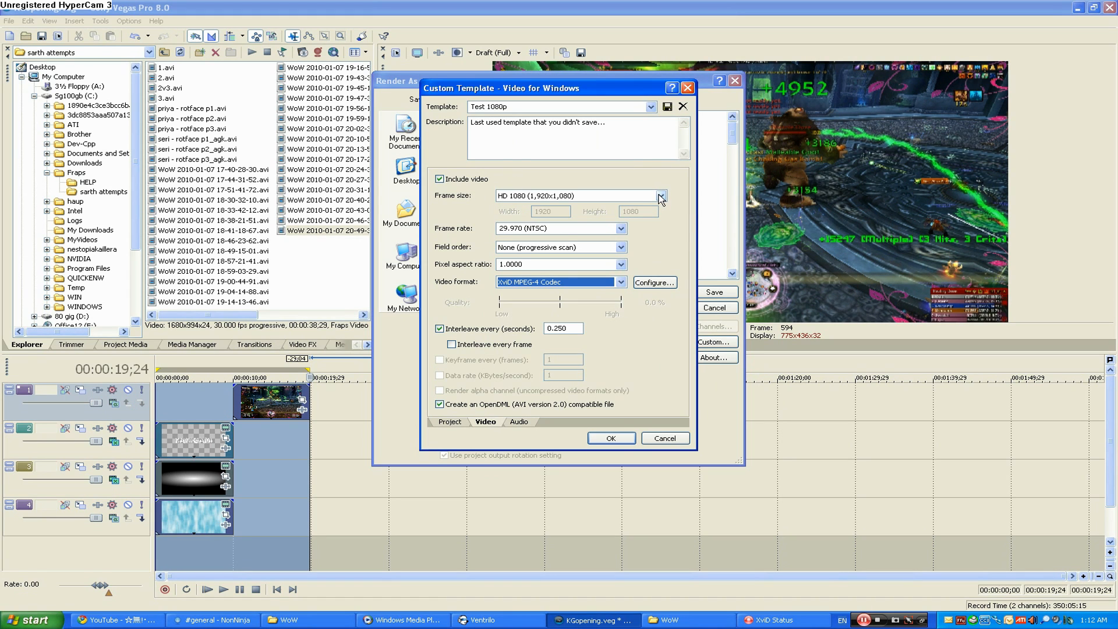
left_click(659, 196)
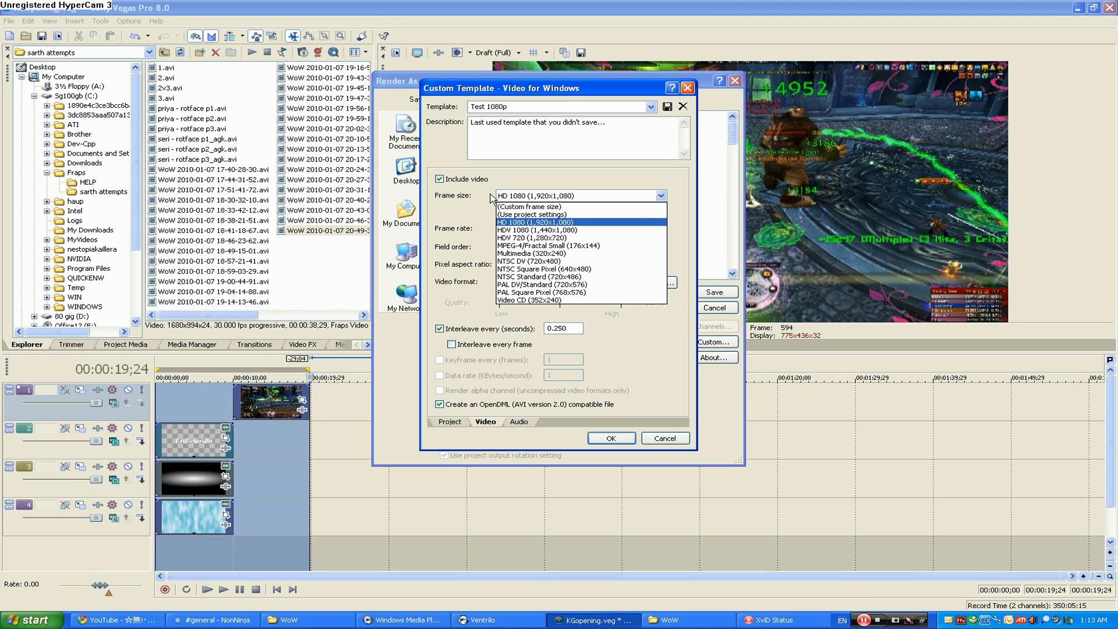
left_click(535, 222)
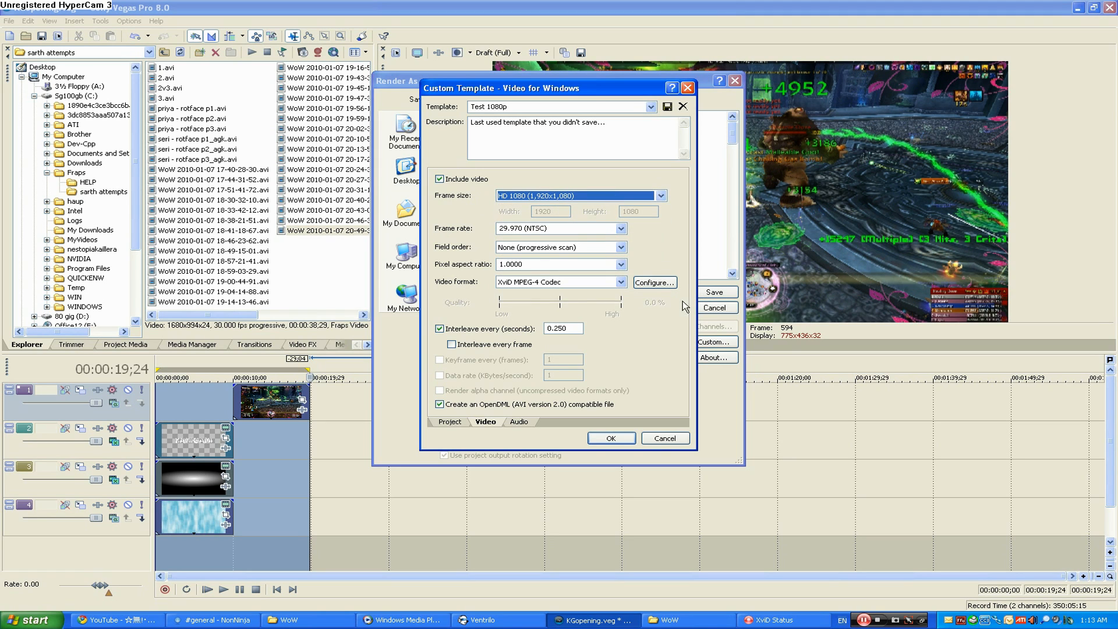
left_click(652, 282)
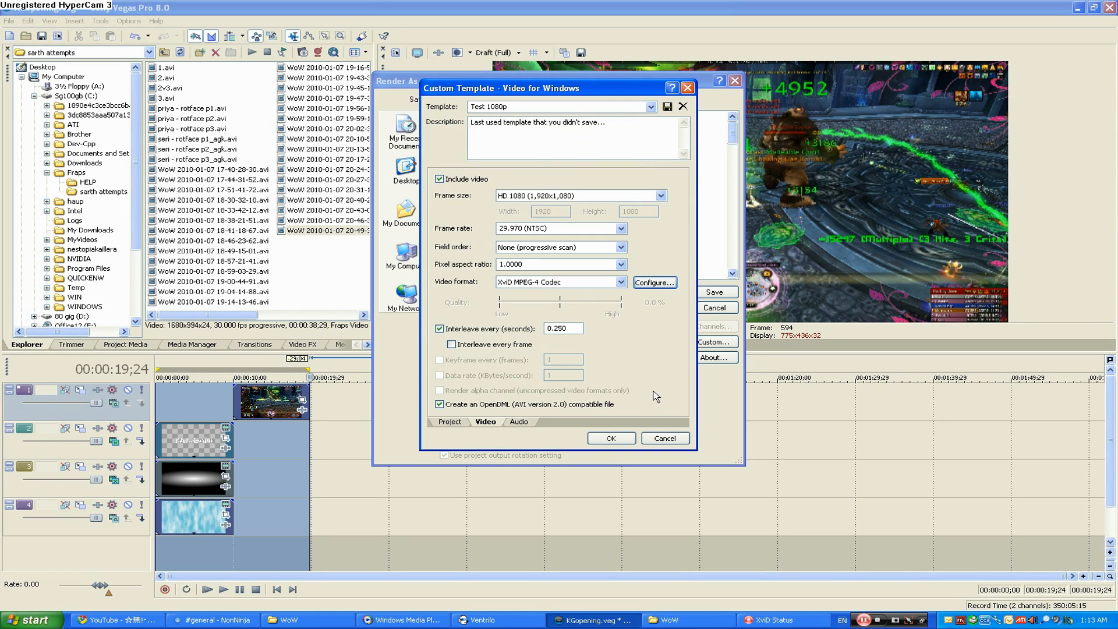
Step: Confirm the settings and render KGopening.avi, overwriting the existing file
left_click(609, 438)
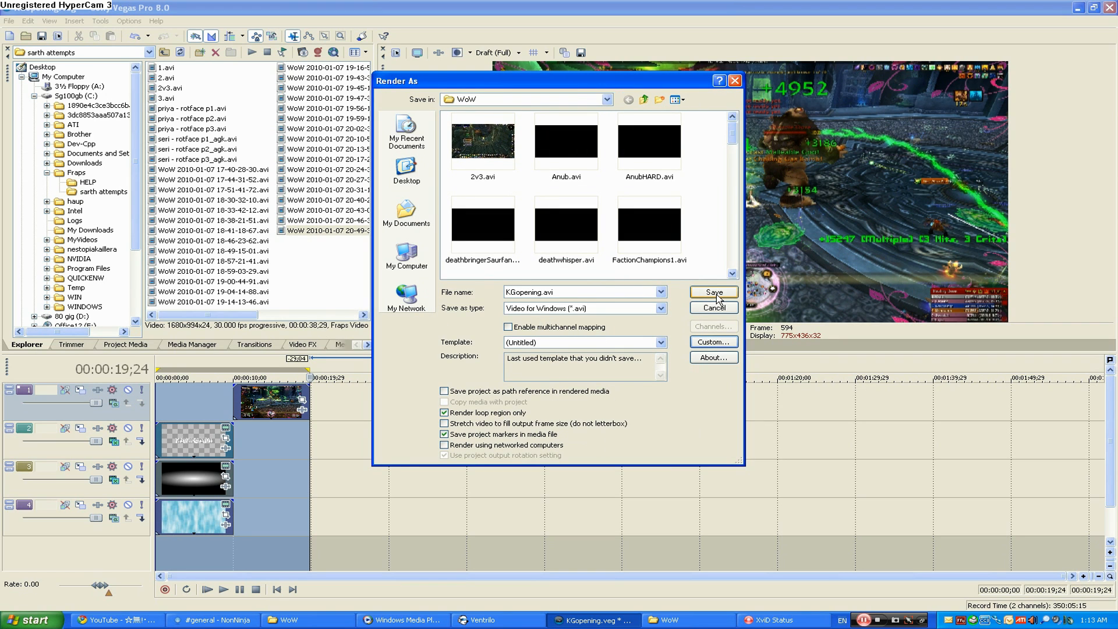
left_click(712, 292)
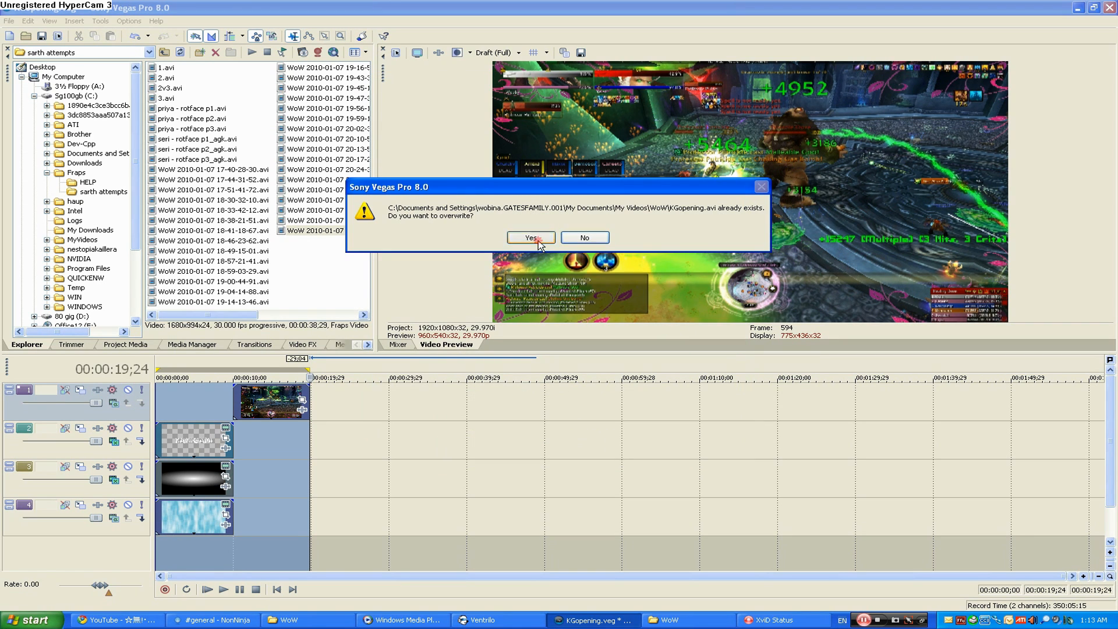
left_click(530, 237)
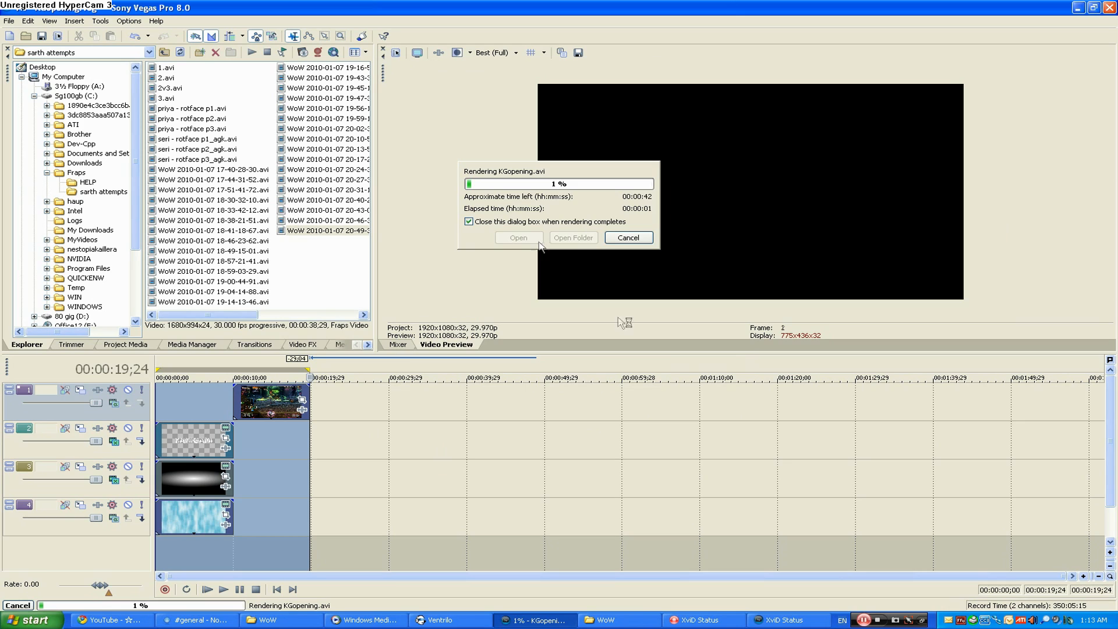